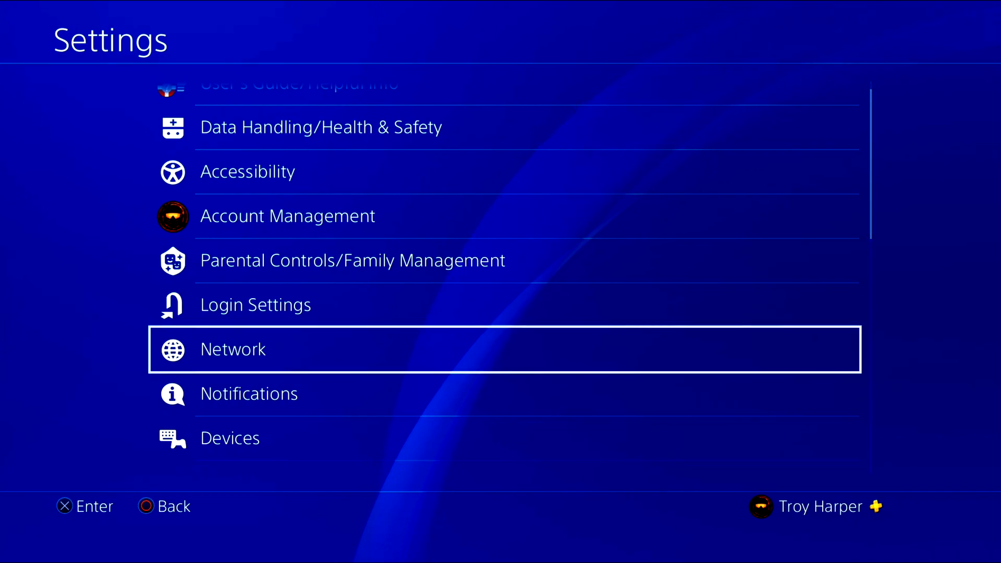
Begin a Custom internet connection setup from Network settings and reach the DNS Settings choice.
{"action": "left_click", "coordinate": [232, 350]}
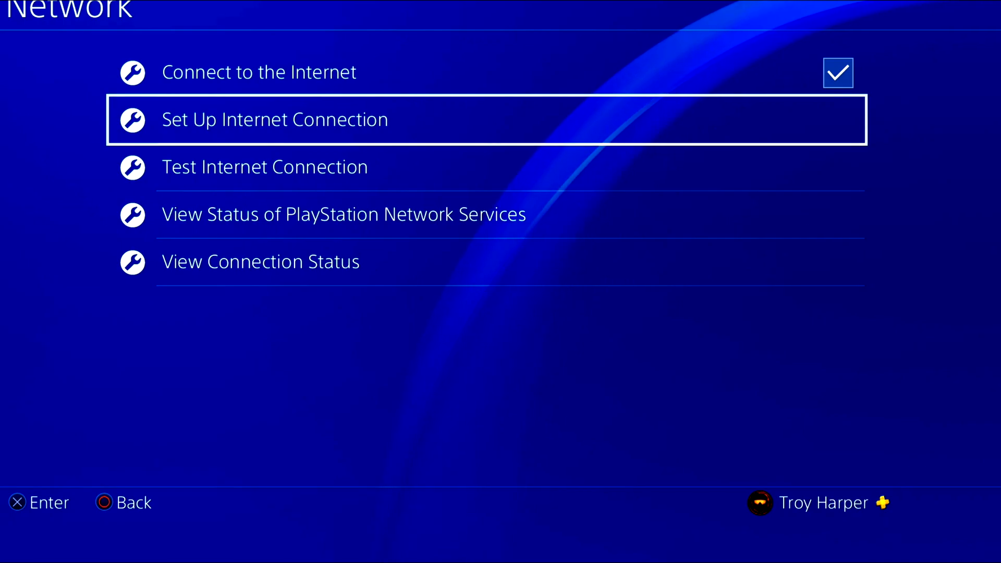
{"action": "left_click", "coordinate": [274, 119]}
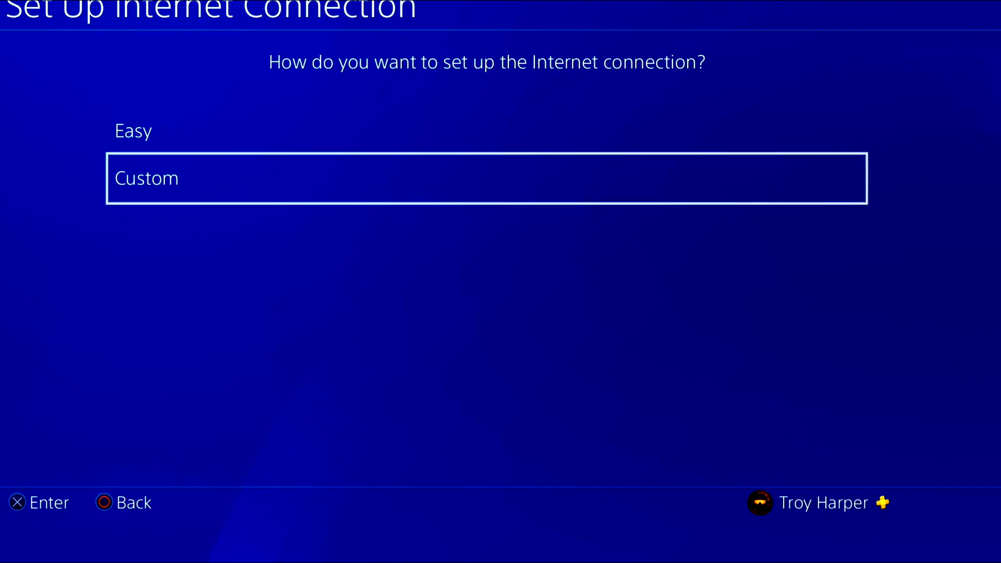
{"action": "left_click", "coordinate": [485, 179]}
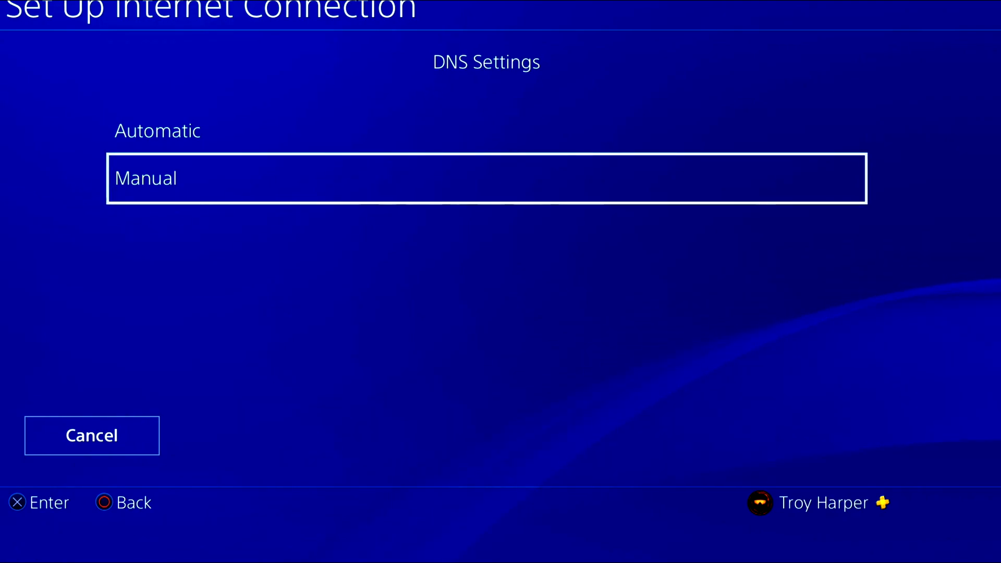
Choose Manual DNS and start entering the primary DNS address on the keypad.
{"action": "left_click", "coordinate": [487, 178]}
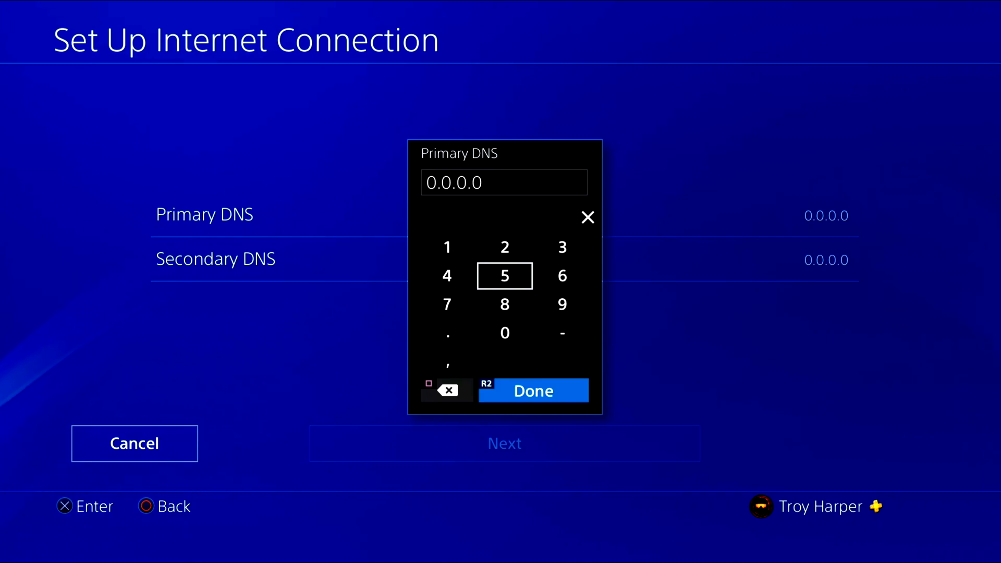
{"action": "left_click", "coordinate": [447, 390]}
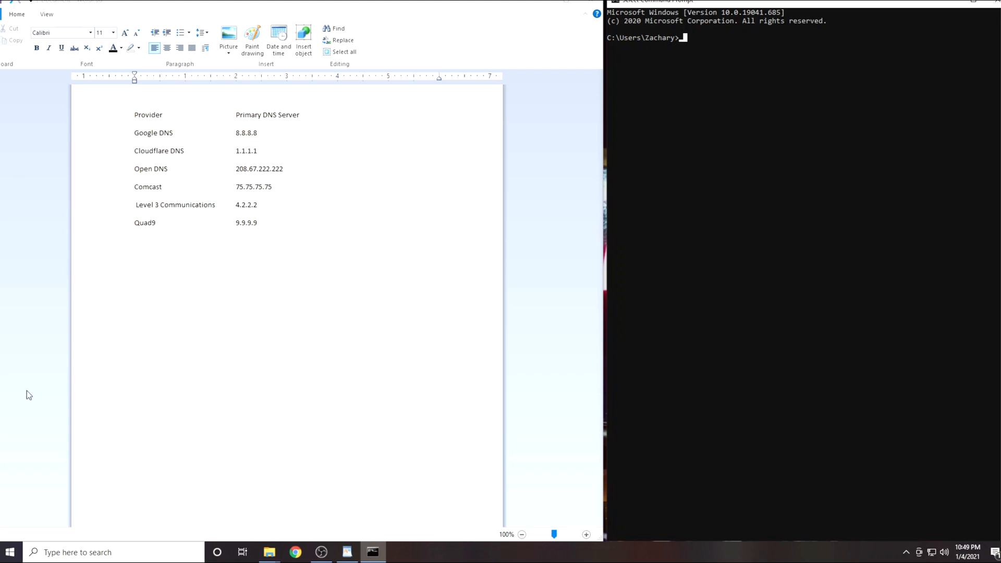
{"action": "left_click", "coordinate": [9, 552]}
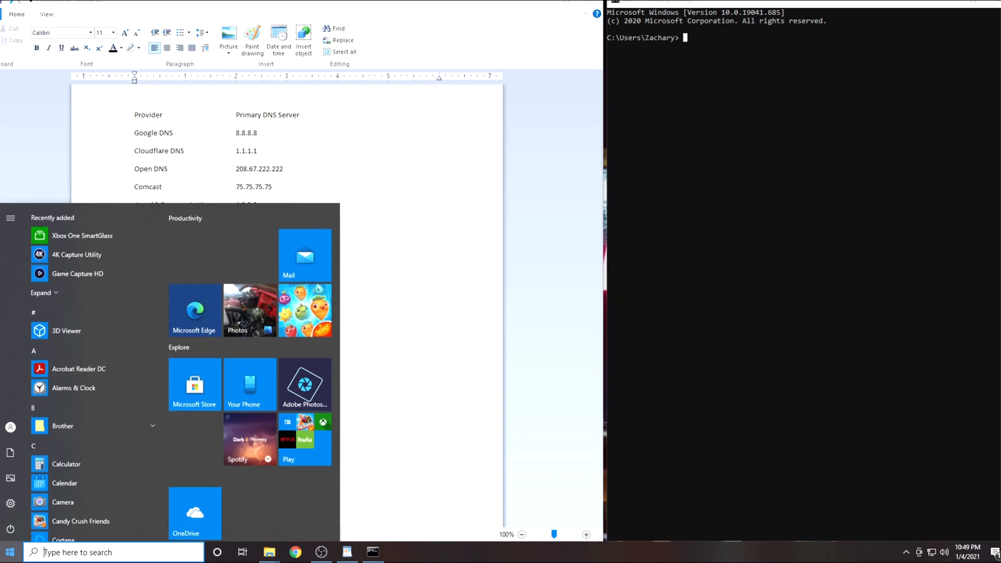
{"action": "type", "text": "cmd"}
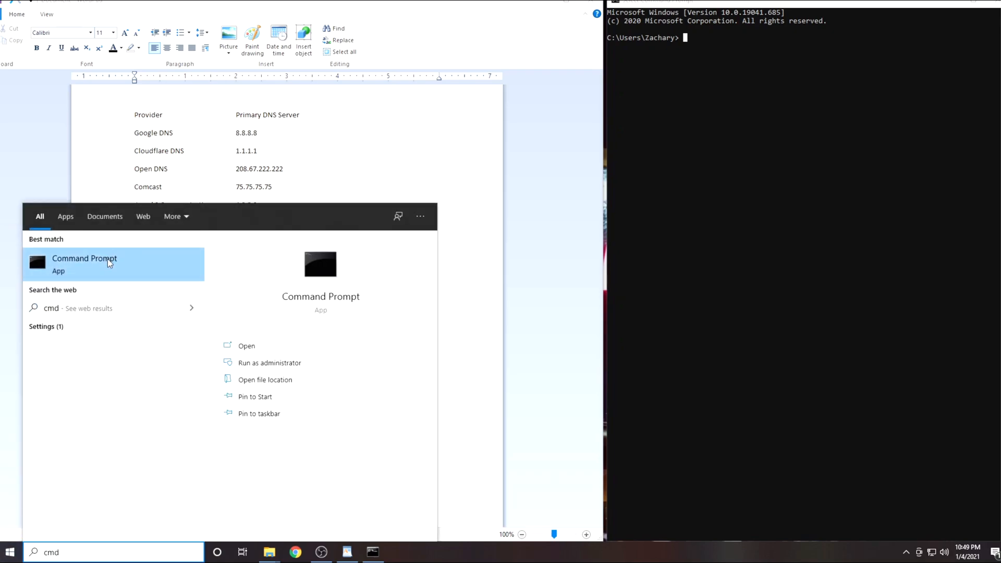
{"action": "left_click", "coordinate": [85, 263]}
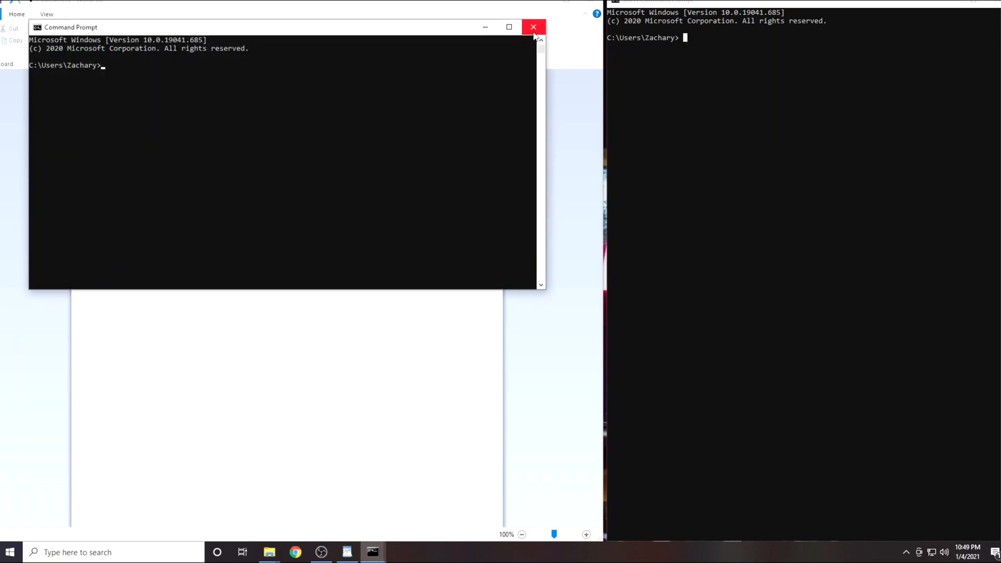
{"action": "left_click", "coordinate": [533, 27]}
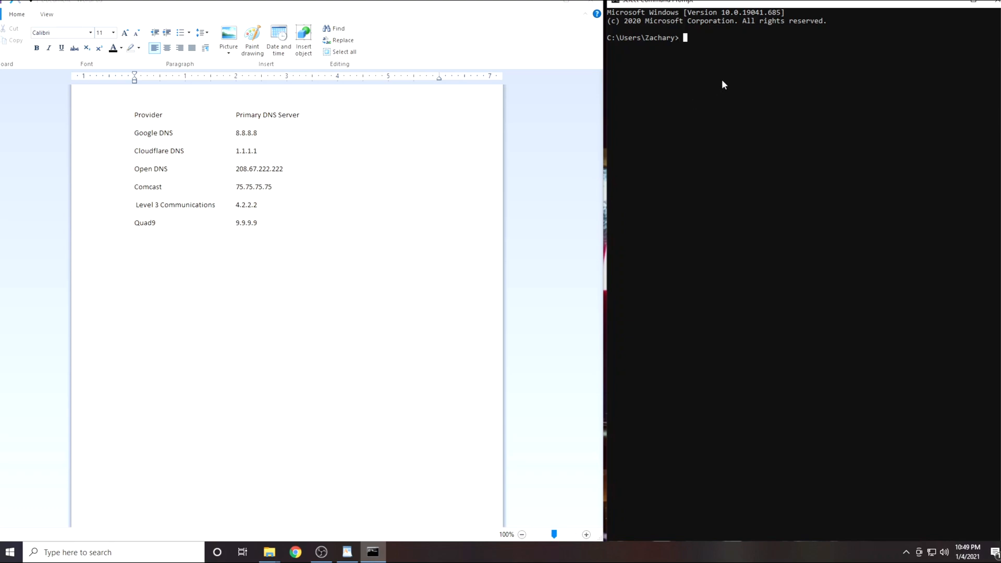
{"action": "mouse_move", "coordinate": [729, 95]}
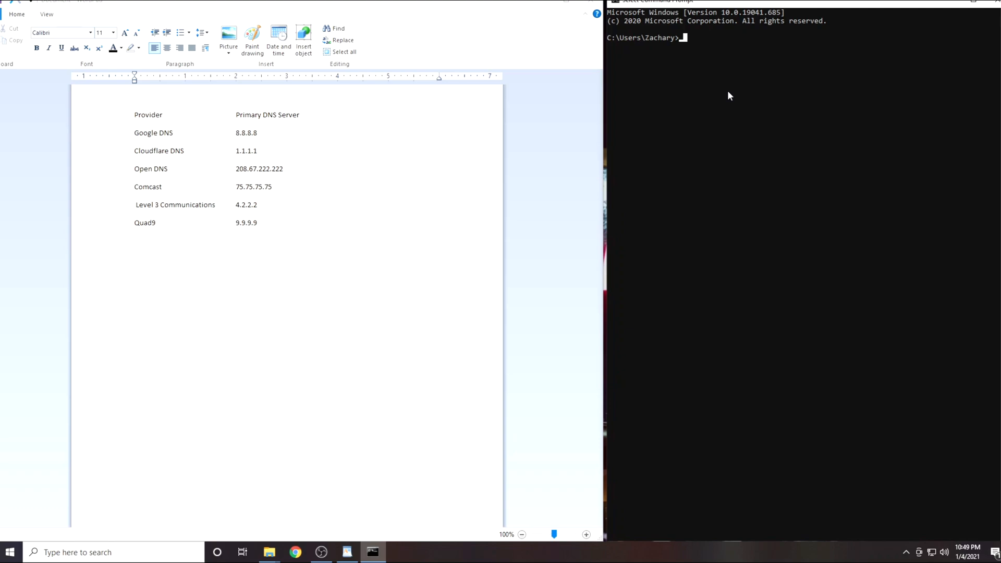
Ping Google DNS 8.8.8.8 from Command Prompt to measure its round-trip times.
{"action": "type", "text": "ping"}
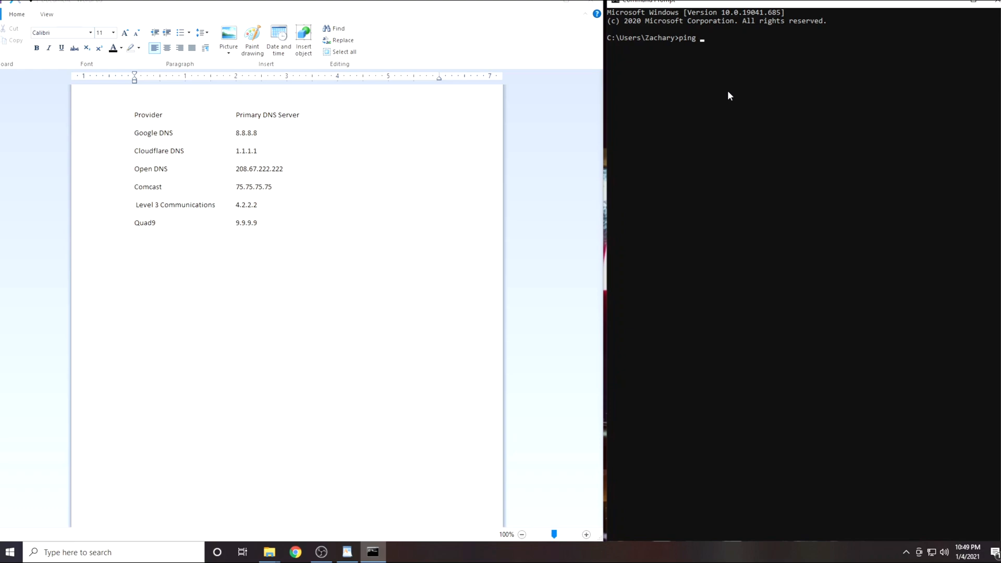
{"action": "type", "text": "8.8.8.8"}
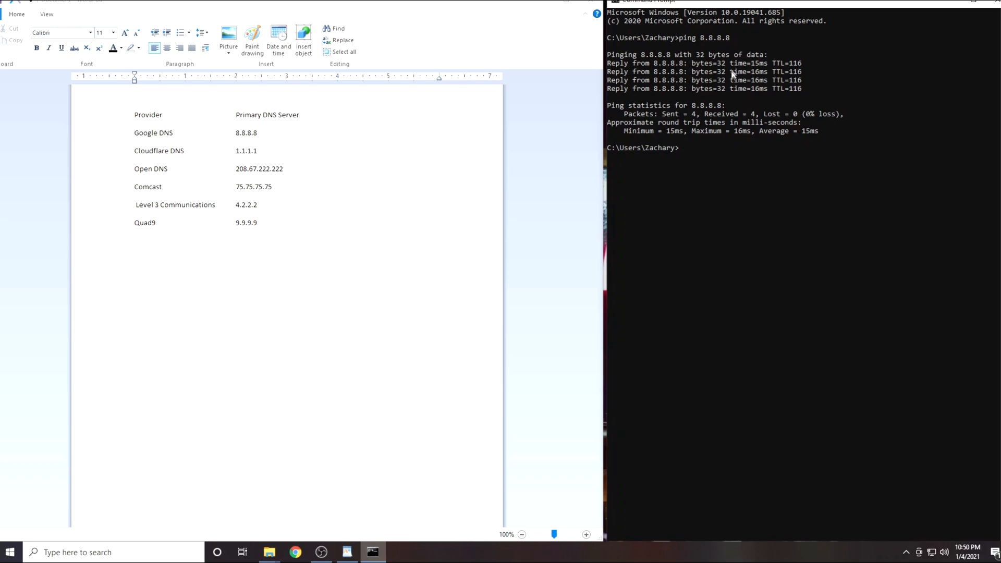
{"action": "mouse_move", "coordinate": [832, 63]}
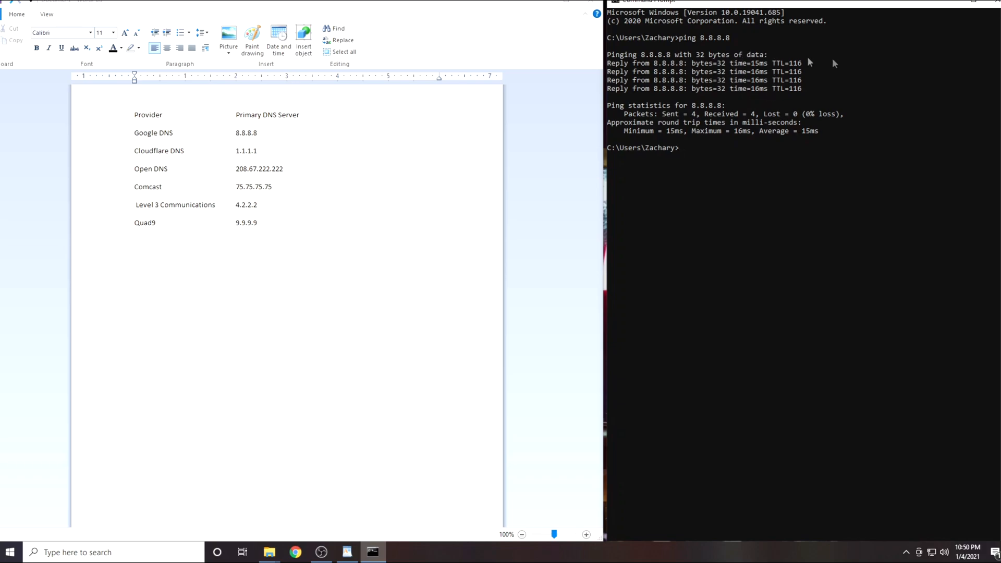
{"action": "mouse_move", "coordinate": [761, 103]}
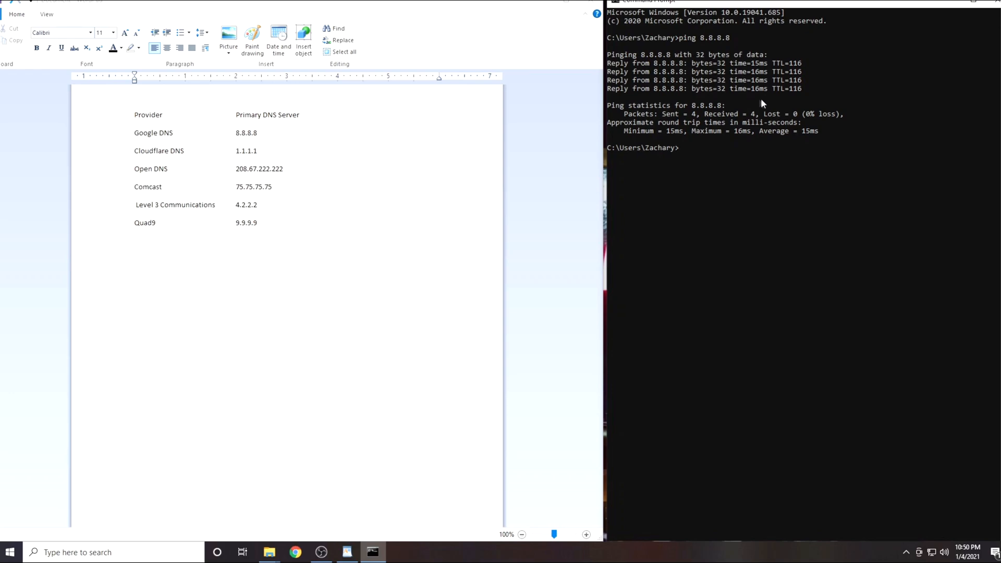
{"action": "type", "text": "ping"}
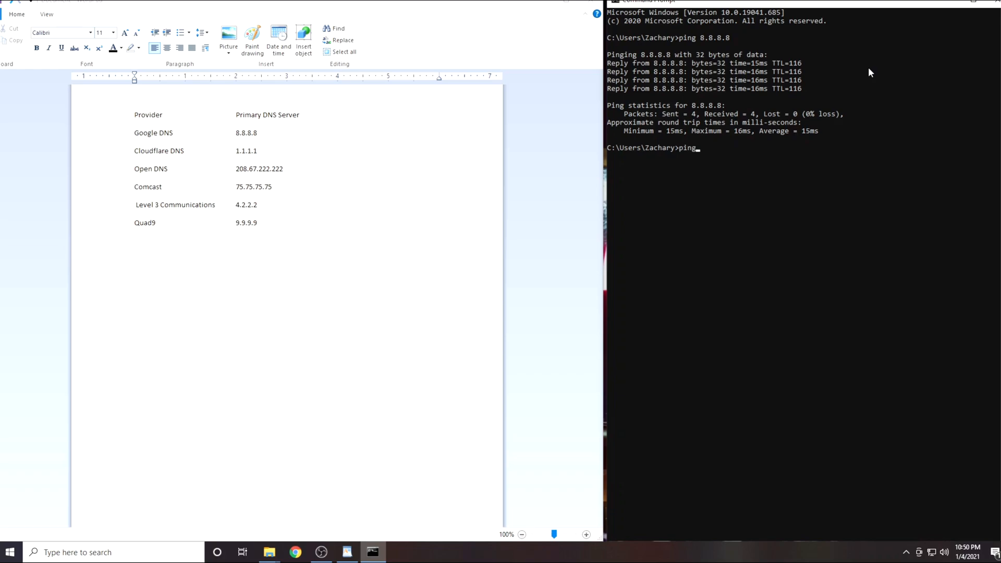
{"action": "type", "text": "1"}
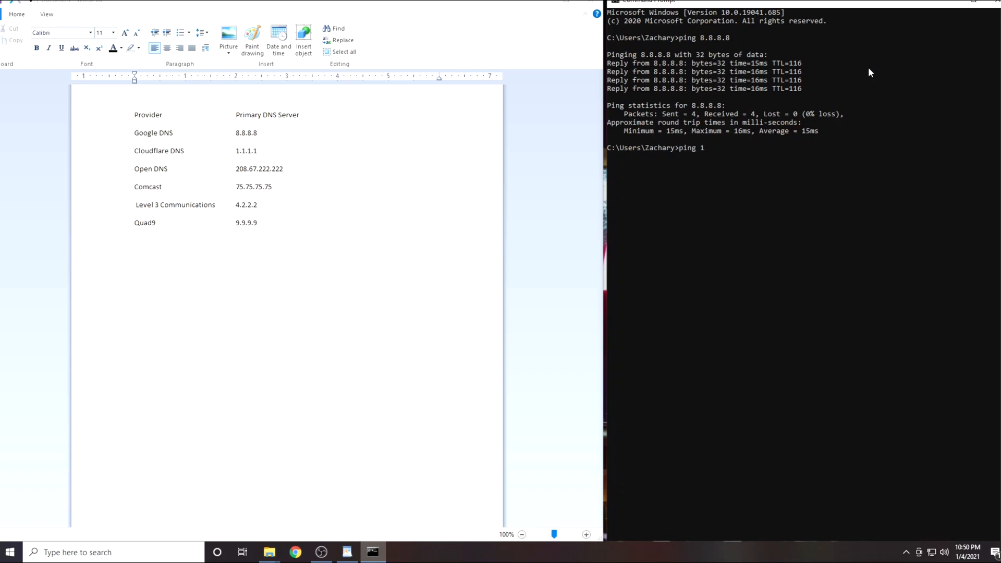
{"action": "type", "text": ".1.1.1"}
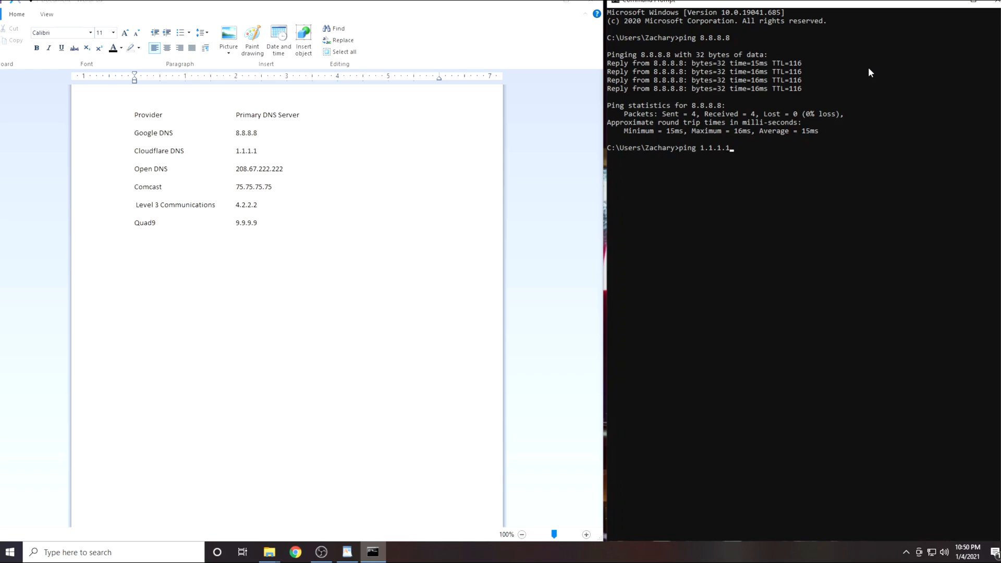
{"action": "key", "text": "enter"}
{"action": "type", "text": "ping 9.9.9.9"}
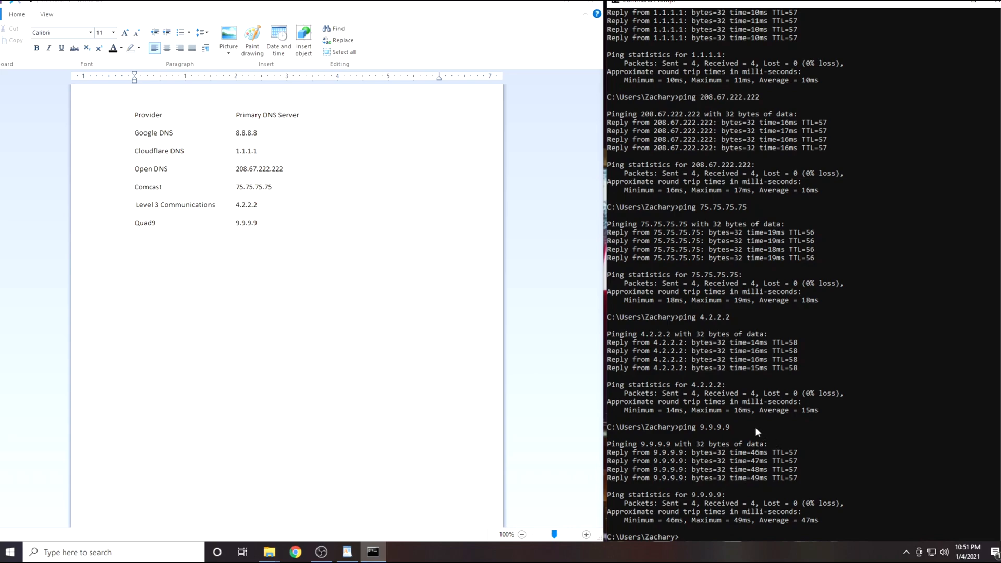
{"action": "mouse_move", "coordinate": [735, 439]}
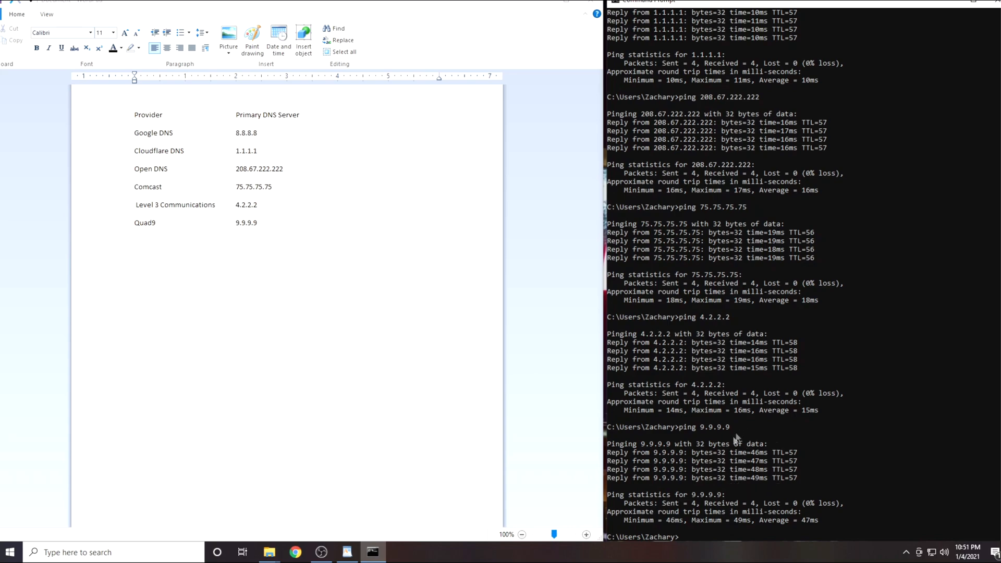
{"action": "mouse_move", "coordinate": [872, 435]}
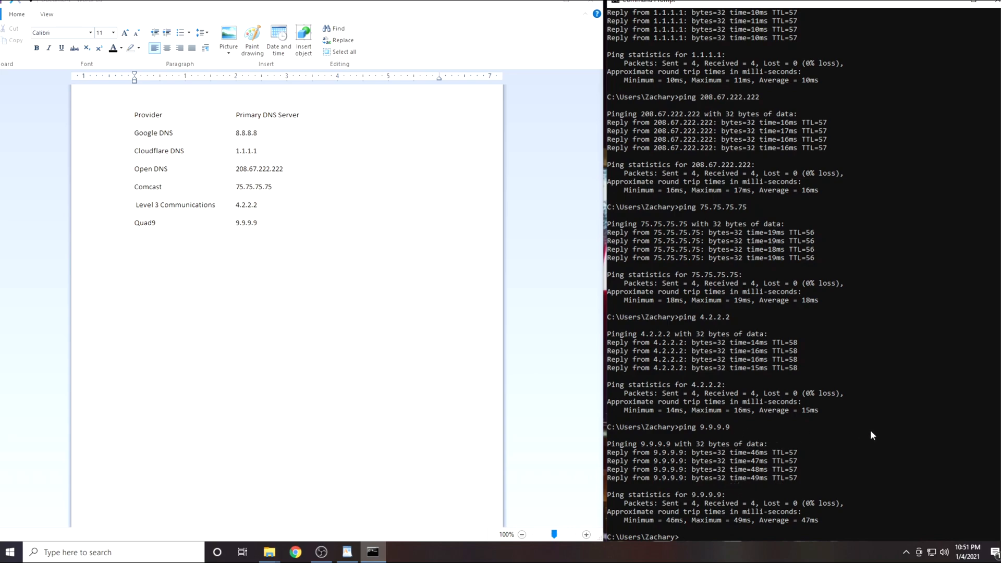
{"action": "scroll", "scroll_direction": "down", "scroll_amount": 3}
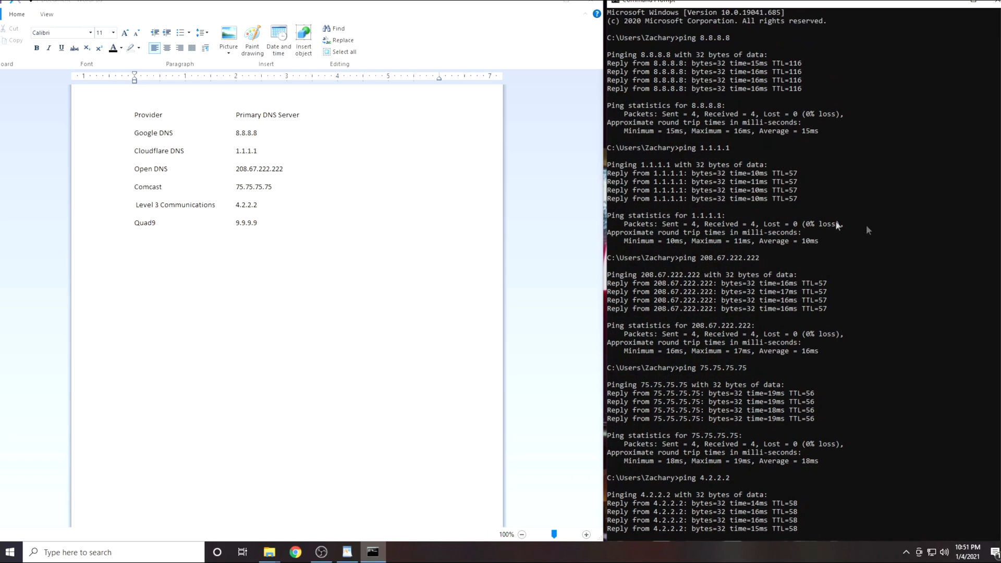
{"action": "mouse_move", "coordinate": [764, 153]}
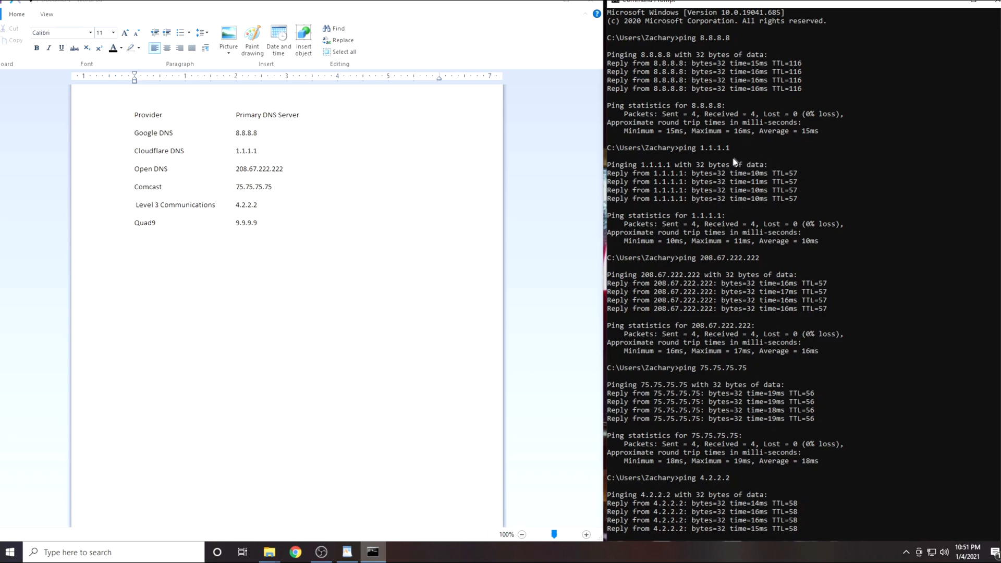
{"action": "mouse_move", "coordinate": [726, 177]}
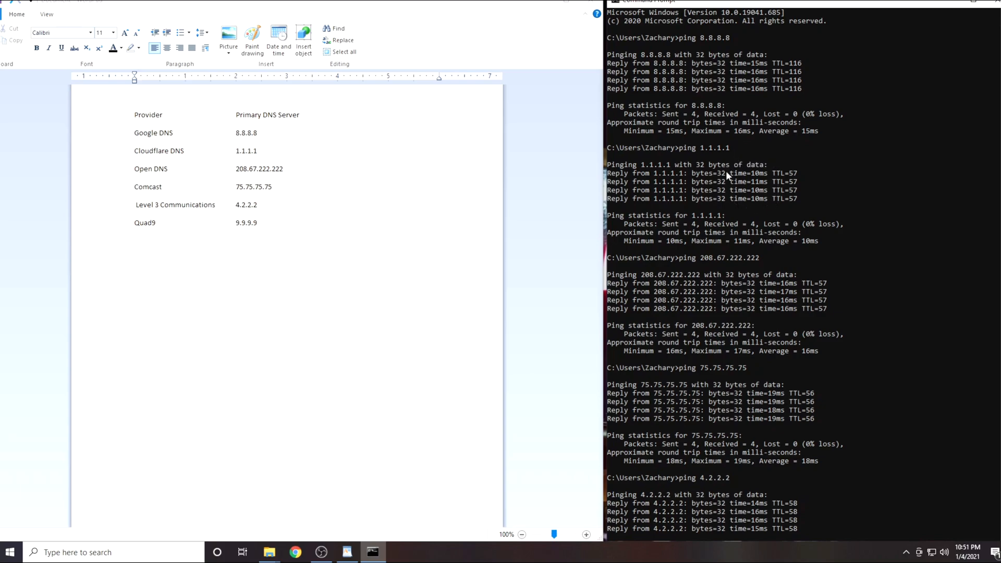
{"action": "mouse_move", "coordinate": [676, 168]}
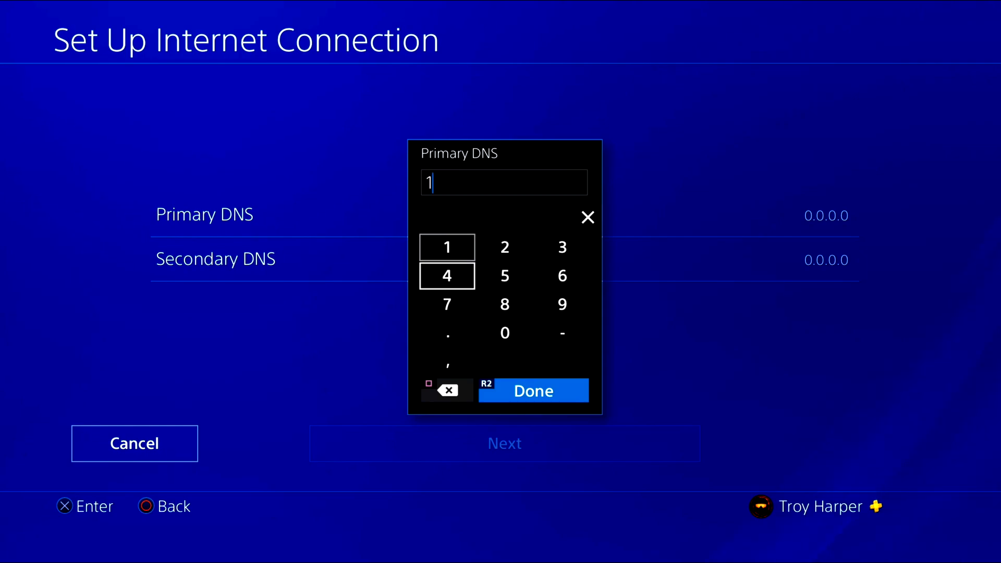
Enter 1.1.1.1 as the primary DNS and move on to the secondary DNS entry.
{"action": "left_click", "coordinate": [448, 333]}
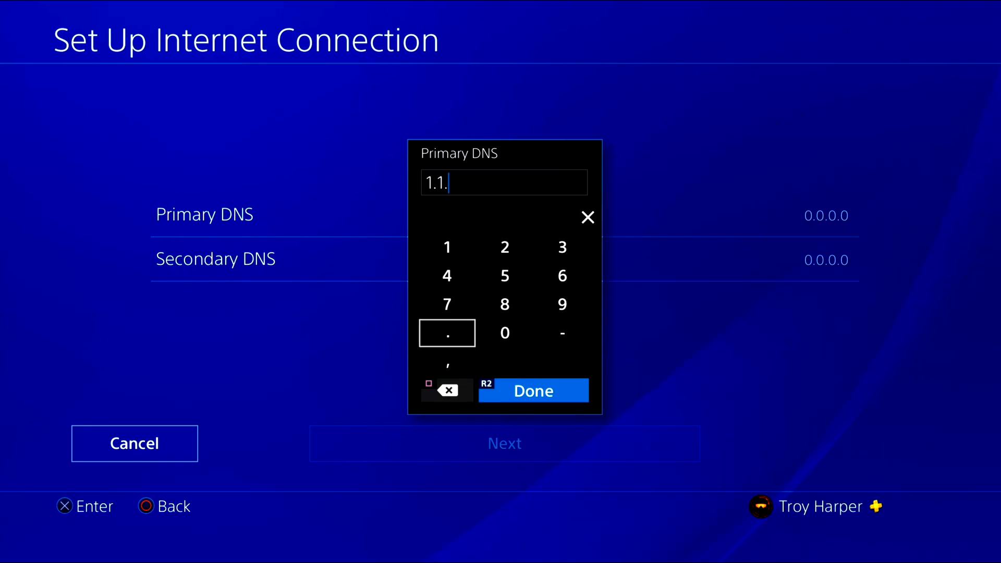
{"action": "left_click", "coordinate": [447, 247]}
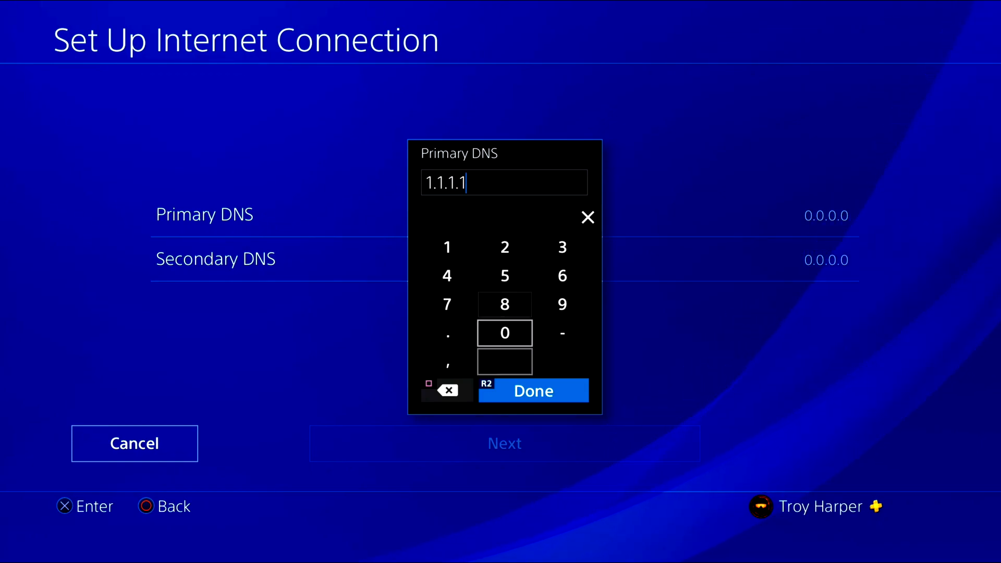
{"action": "left_click", "coordinate": [533, 389]}
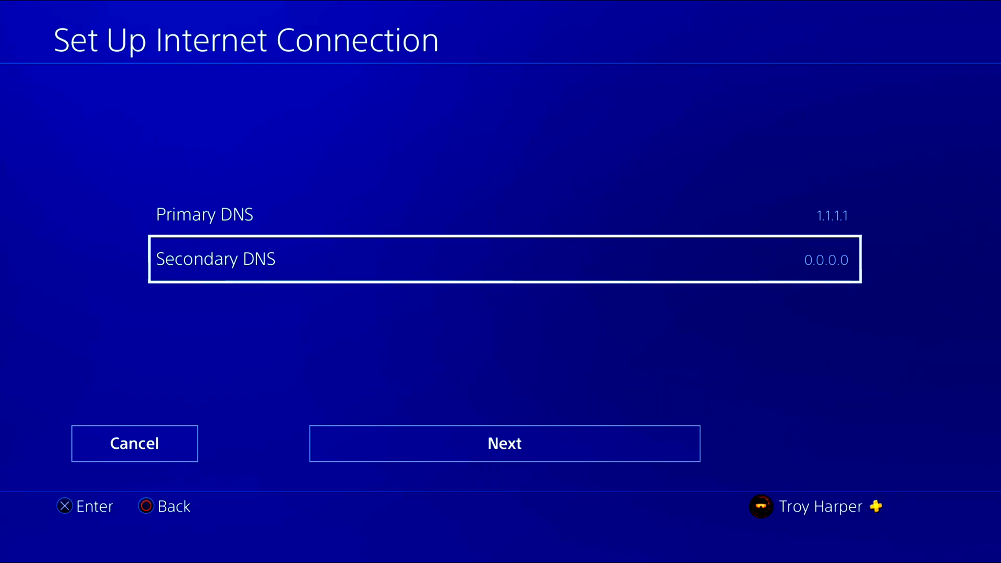
{"action": "left_click", "coordinate": [504, 260]}
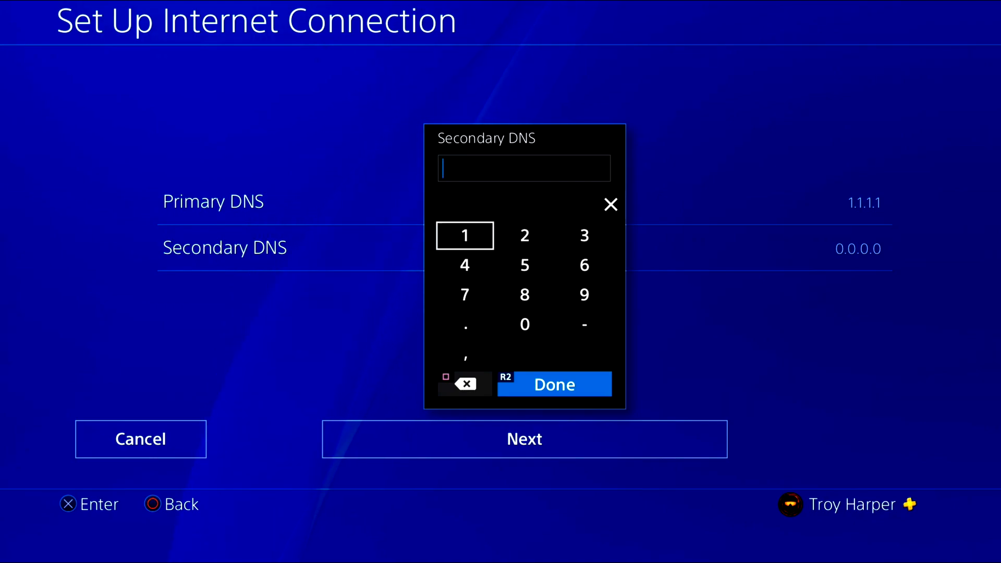
Enter 1.0.0.1 as the secondary DNS and save the updated internet settings.
{"action": "left_click", "coordinate": [465, 324]}
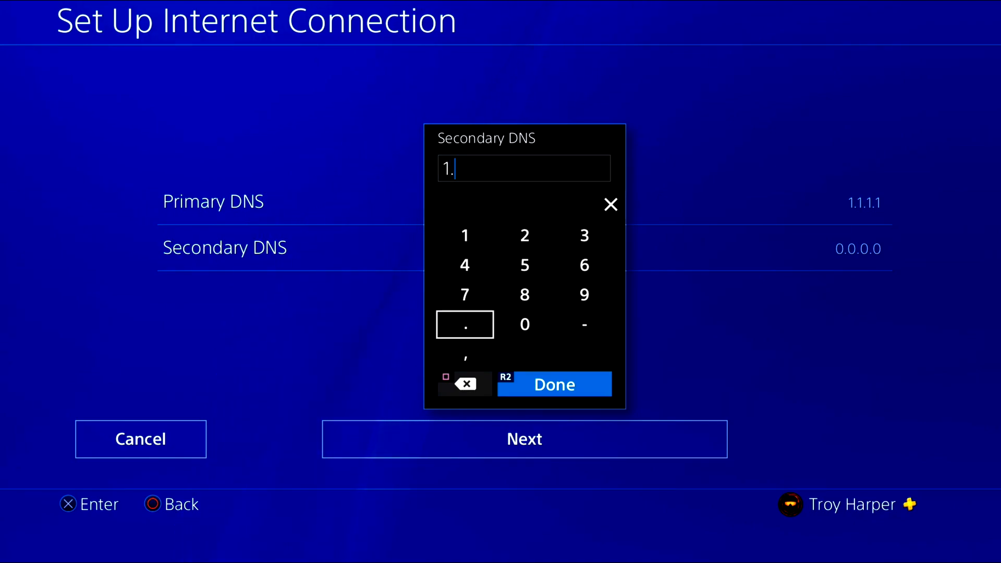
{"action": "left_click", "coordinate": [524, 325]}
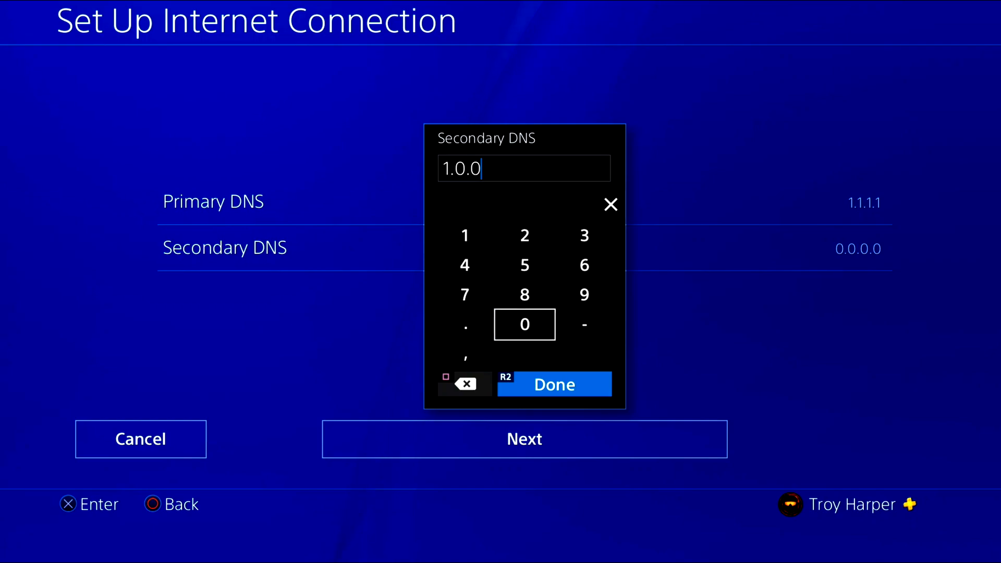
{"action": "left_click", "coordinate": [464, 236]}
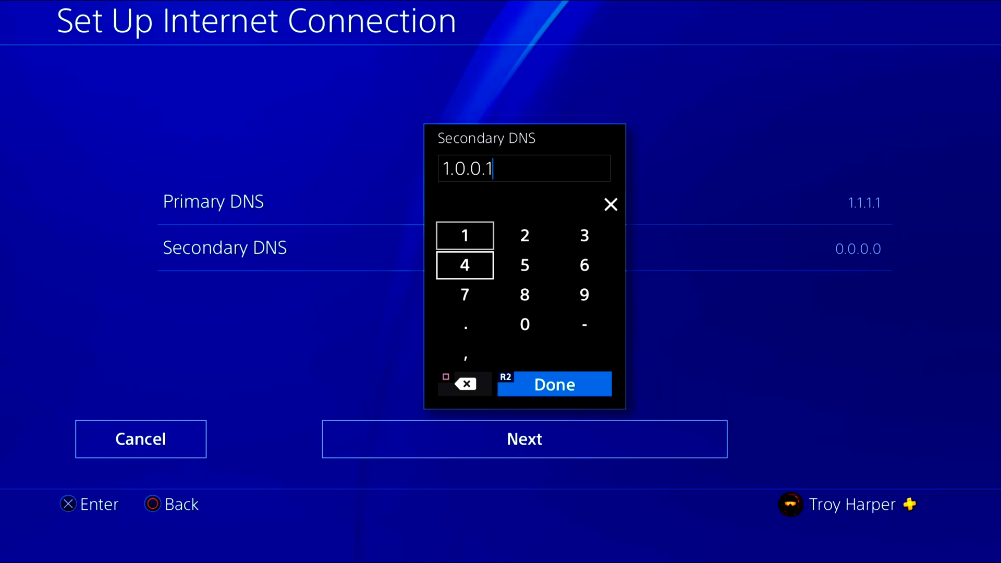
{"action": "left_click", "coordinate": [552, 383]}
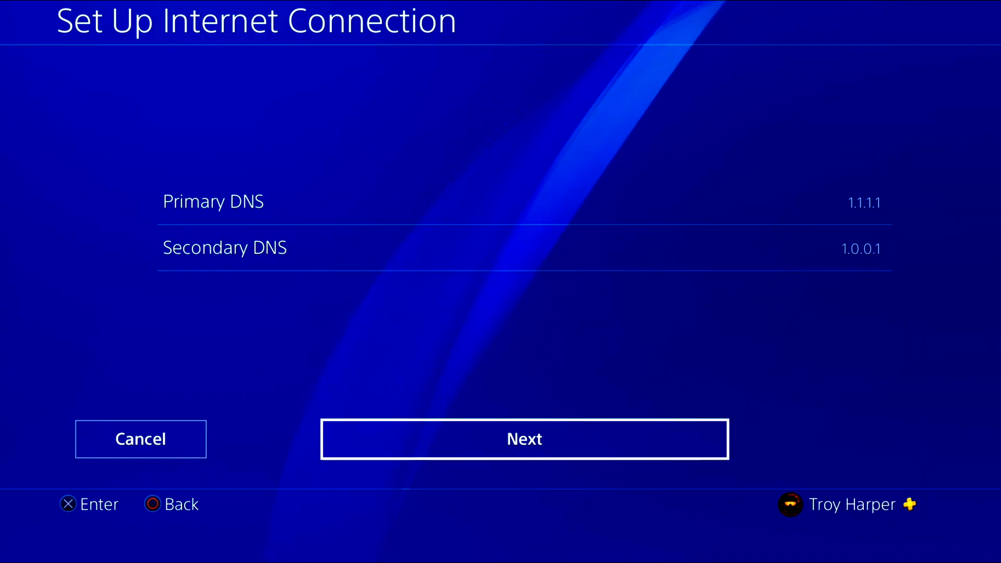
{"action": "left_click", "coordinate": [523, 439]}
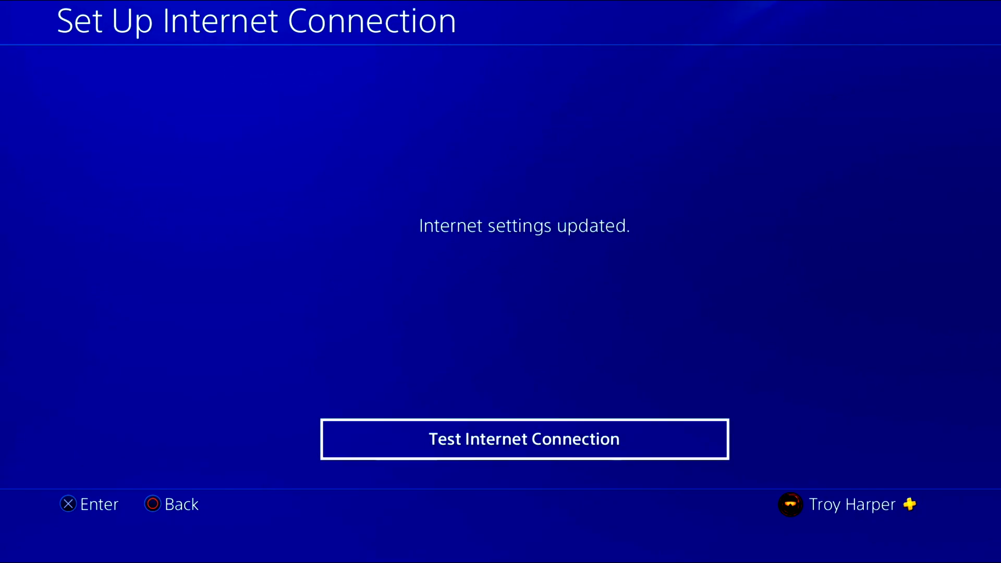
Run the internet connection test and view the status showing DNS 1.1.1.1 / 1.0.0.1.
{"action": "left_click", "coordinate": [524, 438]}
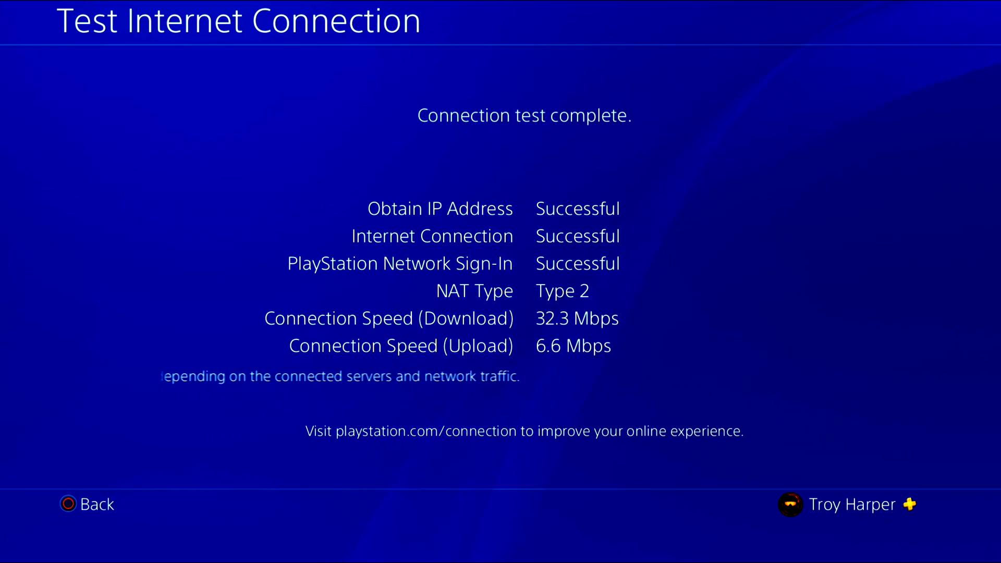
{"action": "left_click", "coordinate": [87, 504]}
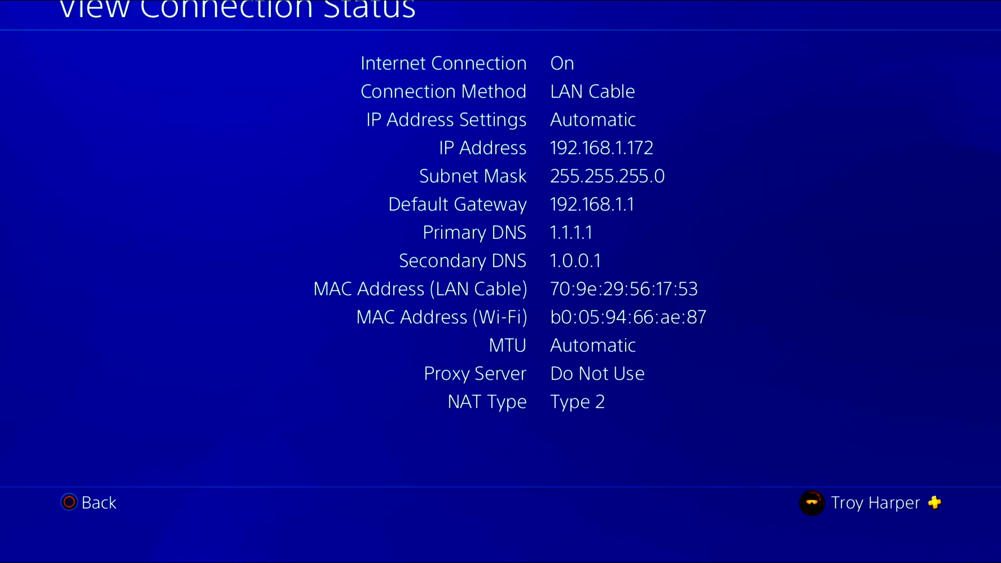